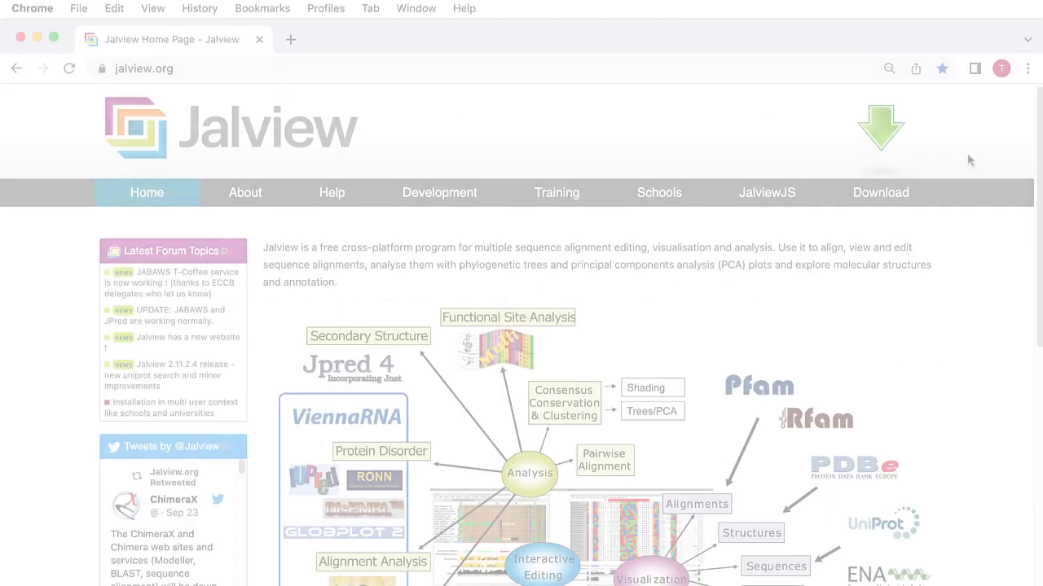
Step: Go to the Jalview download page for the desktop app
click(879, 193)
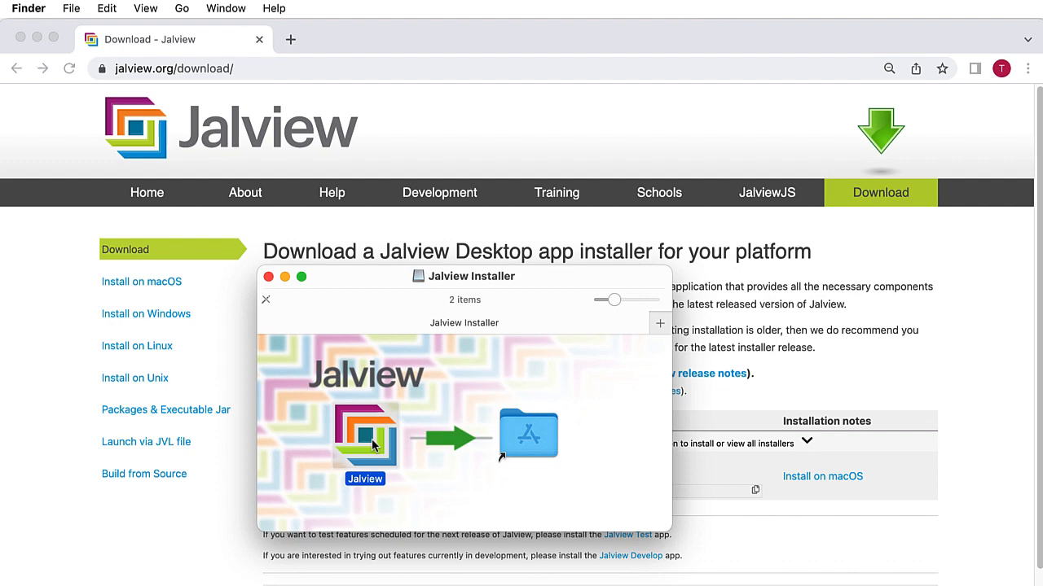
Step: Install Jalview into Applications, launch it, and load Empress-sequence 2.fasta
drag(365, 432, 529, 432)
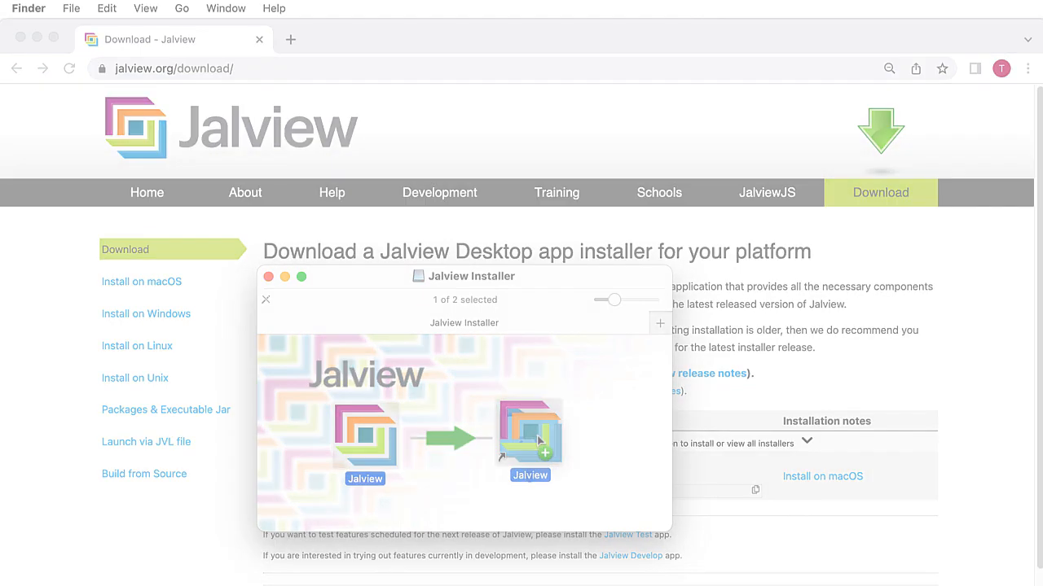
double_click(530, 427)
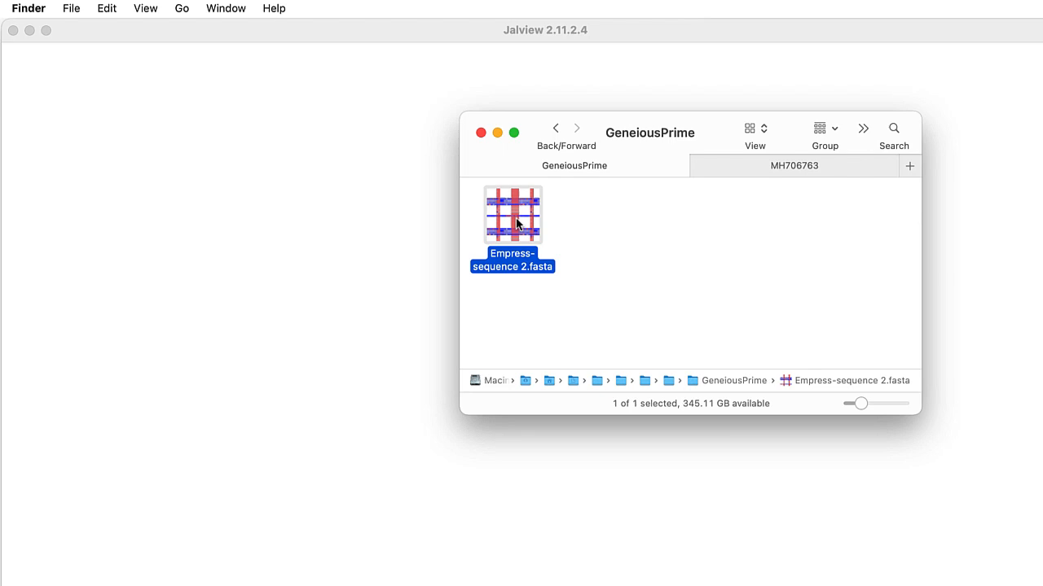
double_click(512, 215)
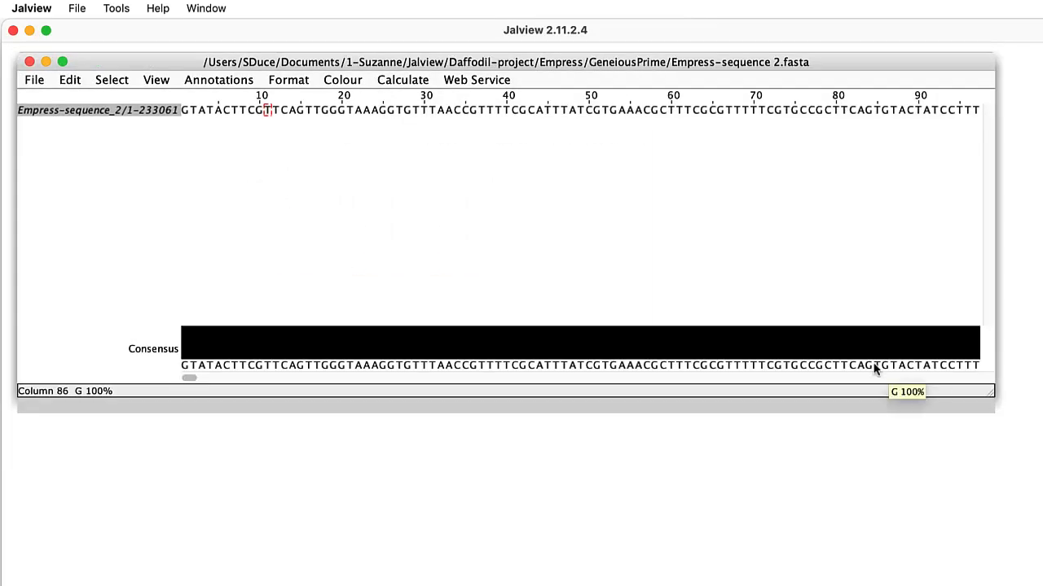
Step: Apply the Nucleotide colour scheme to the Empress-sequence 2 alignment
click(342, 79)
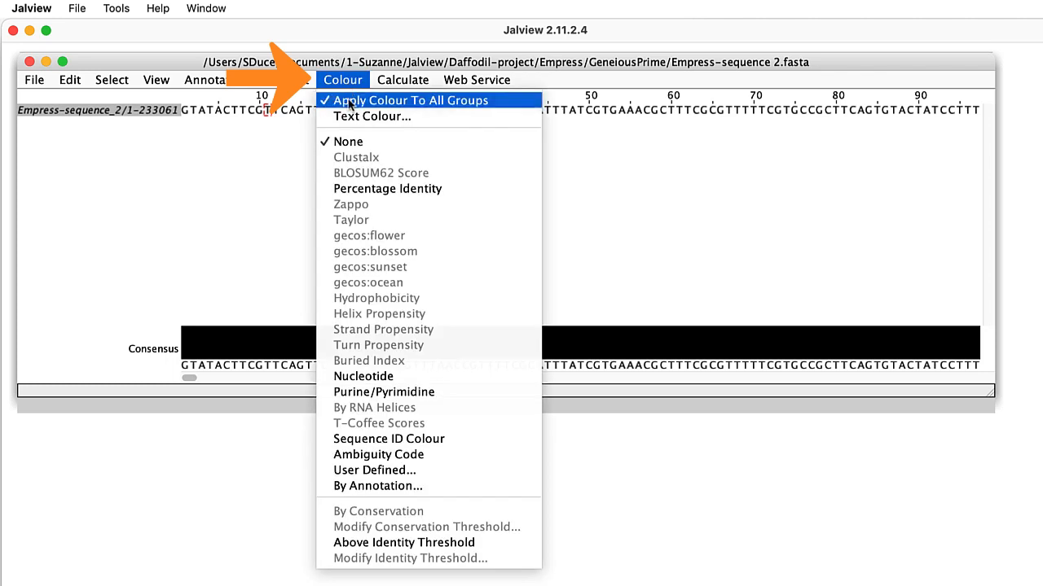
mouse_move(362, 375)
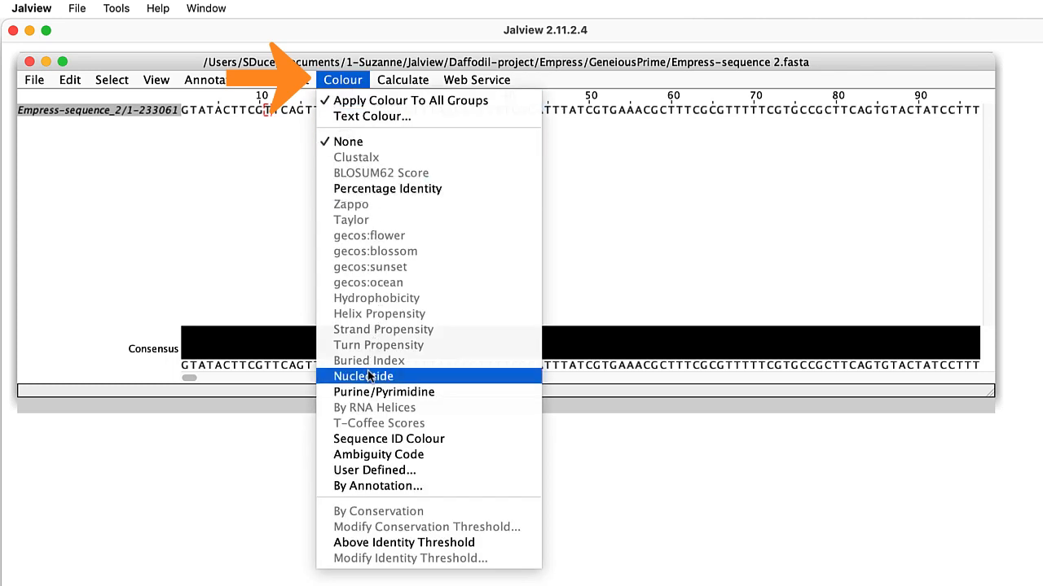
click(361, 375)
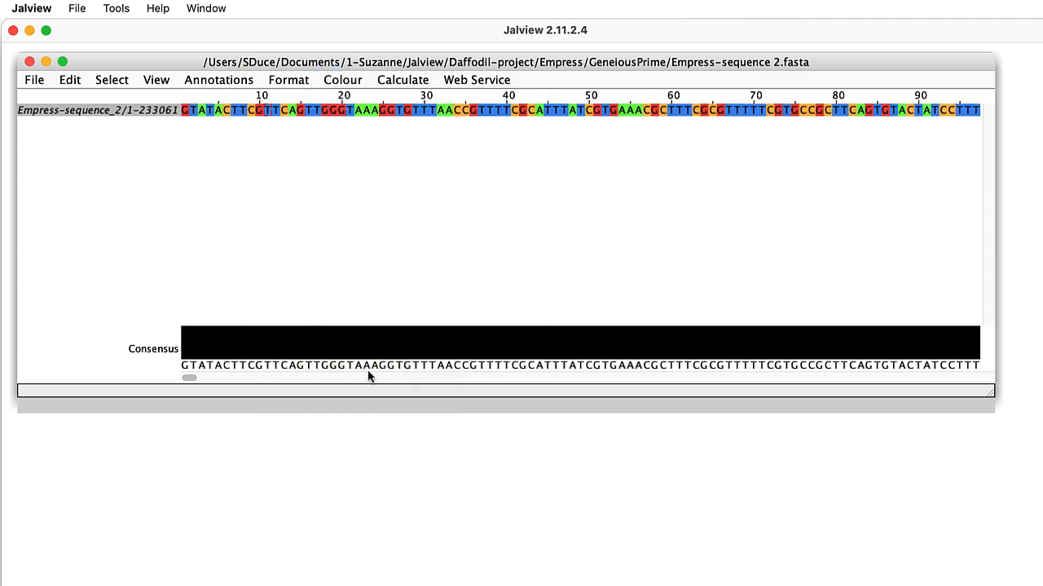
click(156, 79)
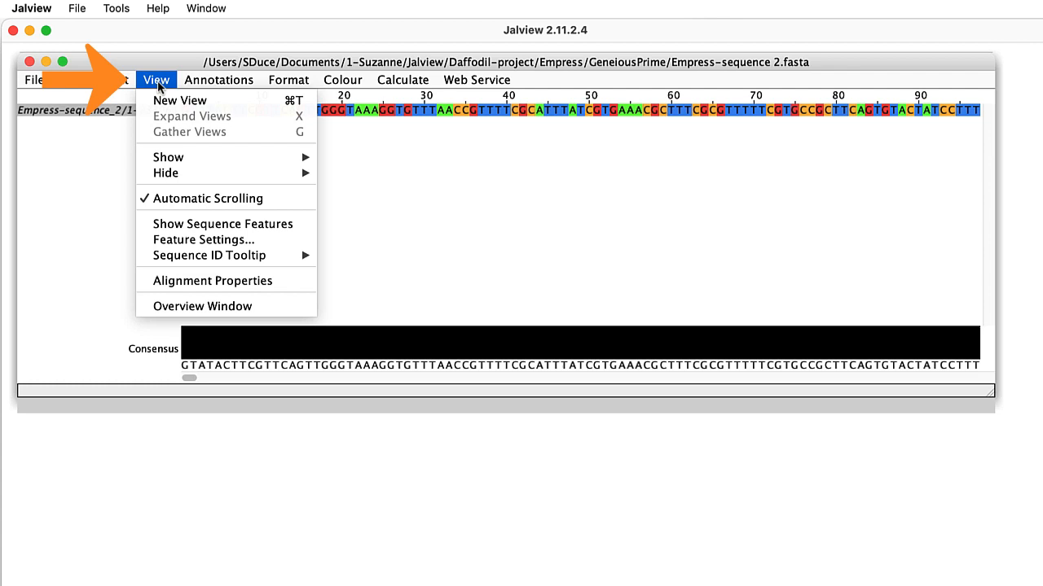
mouse_move(202, 306)
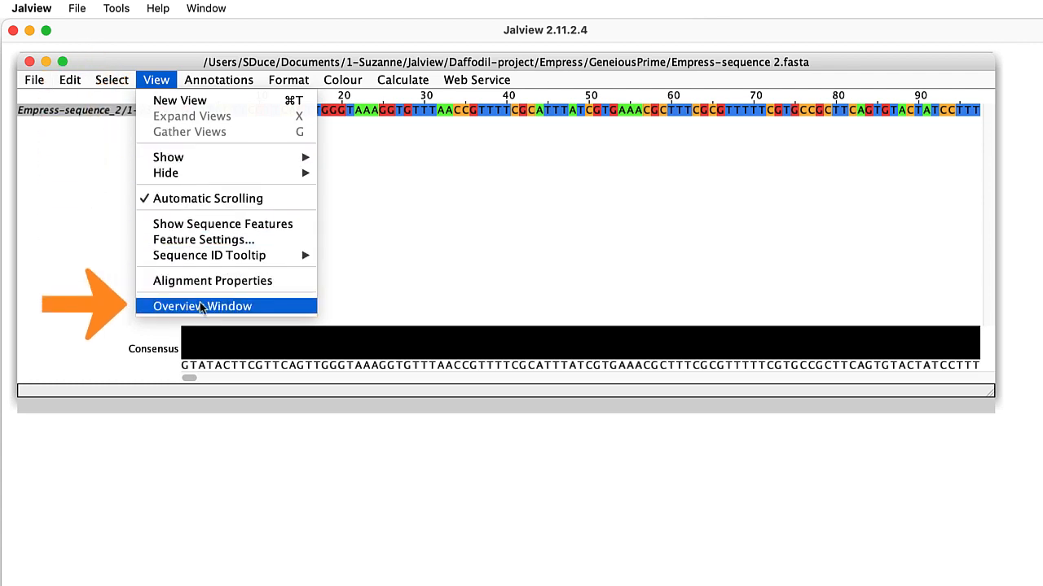
Step: Show an Overview Window of the whole sequence and enlarge it
click(202, 307)
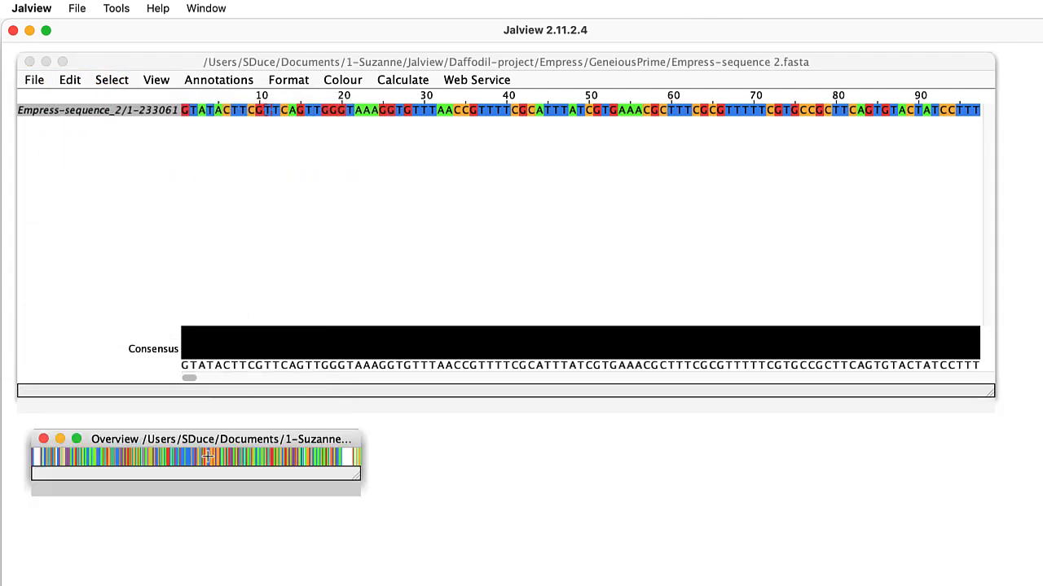
drag(361, 497, 682, 536)
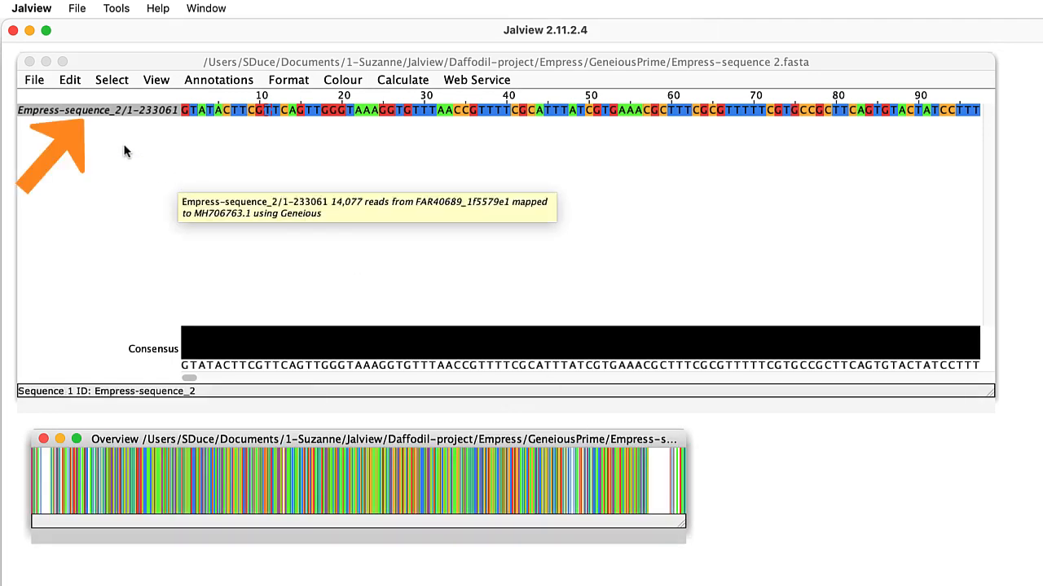
mouse_move(107, 118)
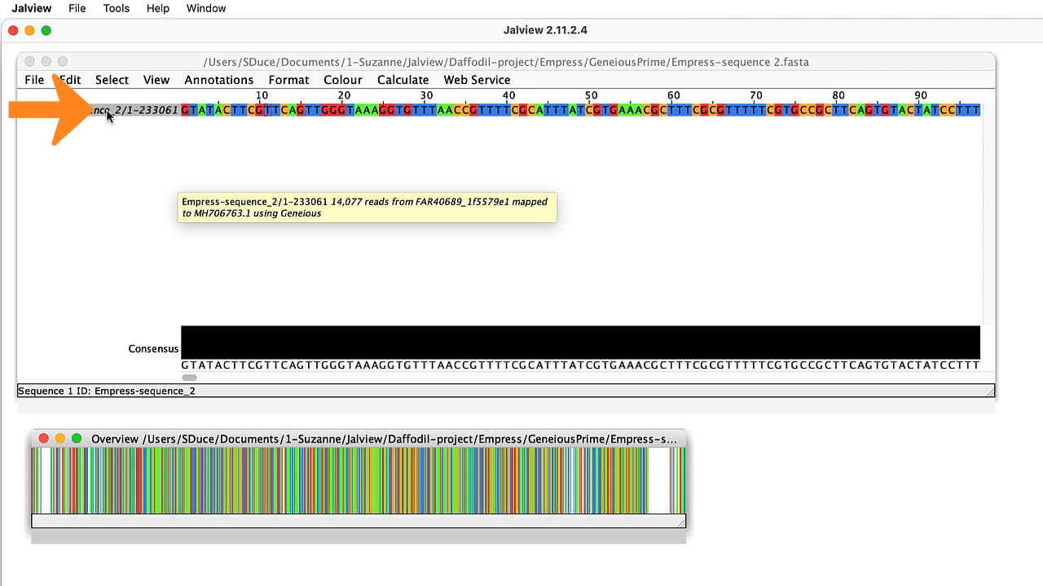
Step: Rename the sequence Empress-sequence with description 'Daffodil chloroplast genome'
right_click(123, 109)
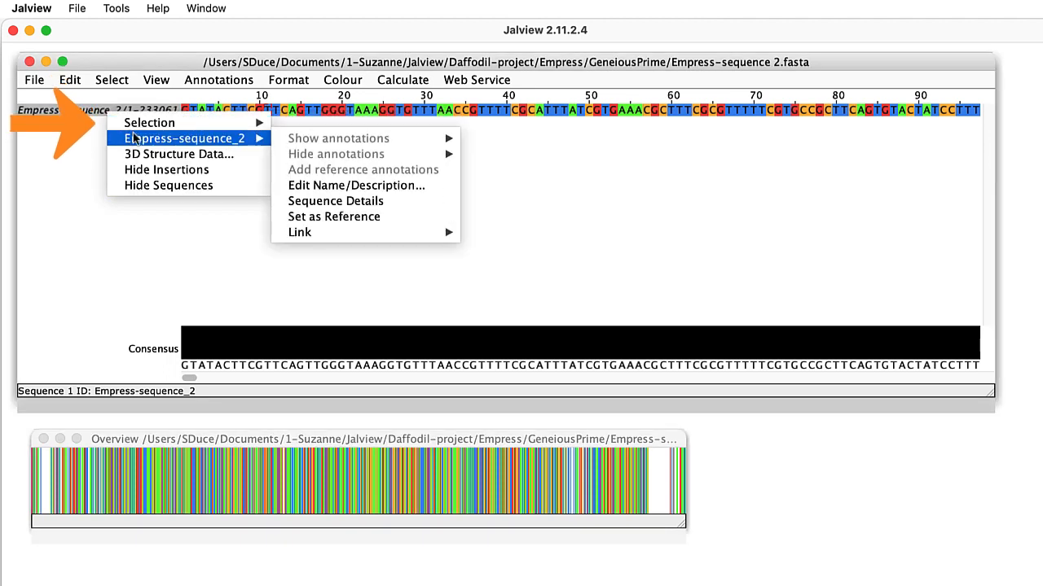
mouse_move(355, 186)
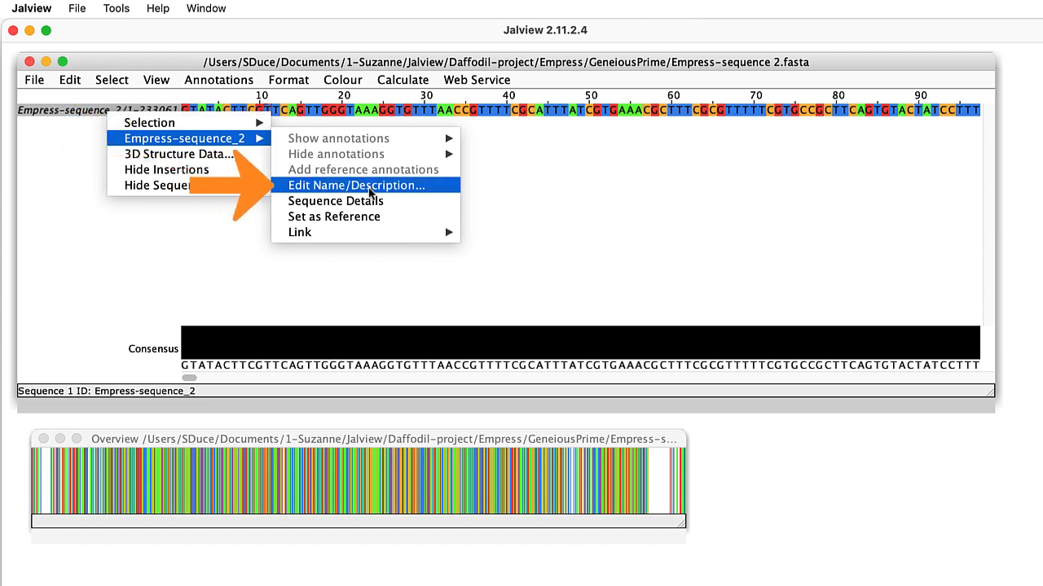
click(355, 186)
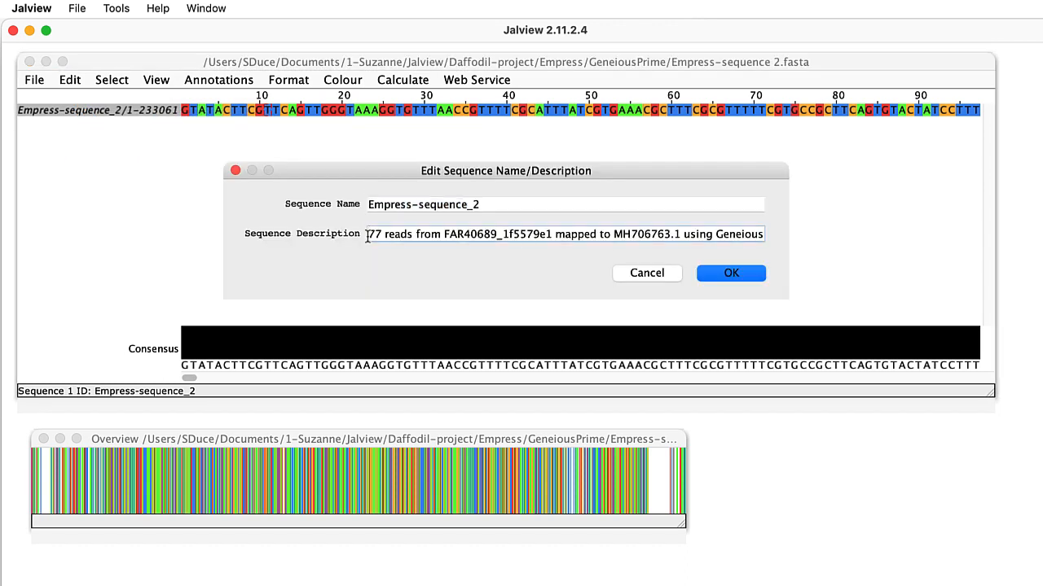
text(Daffodil chloroplast genome)
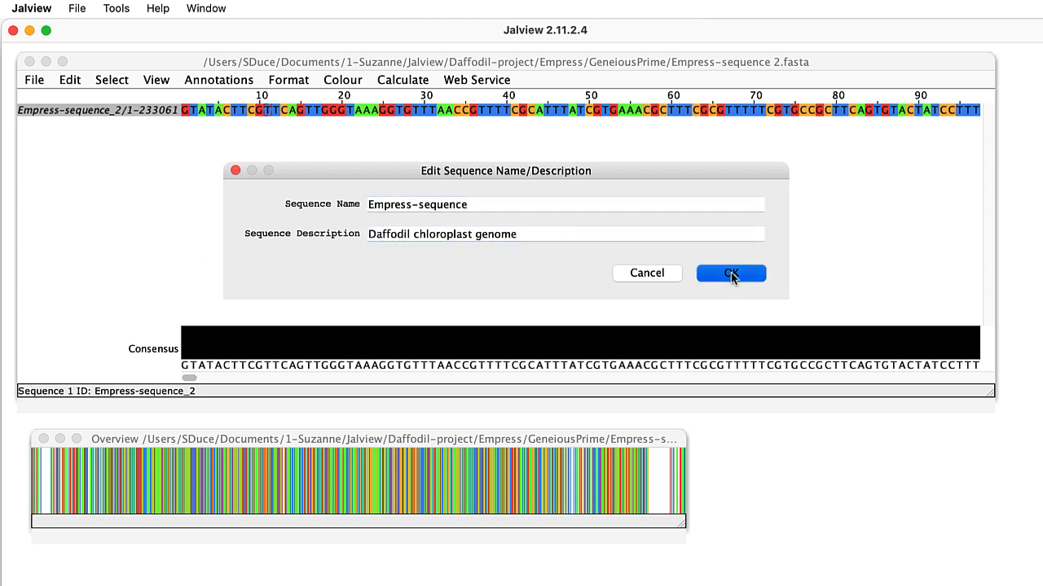
click(730, 274)
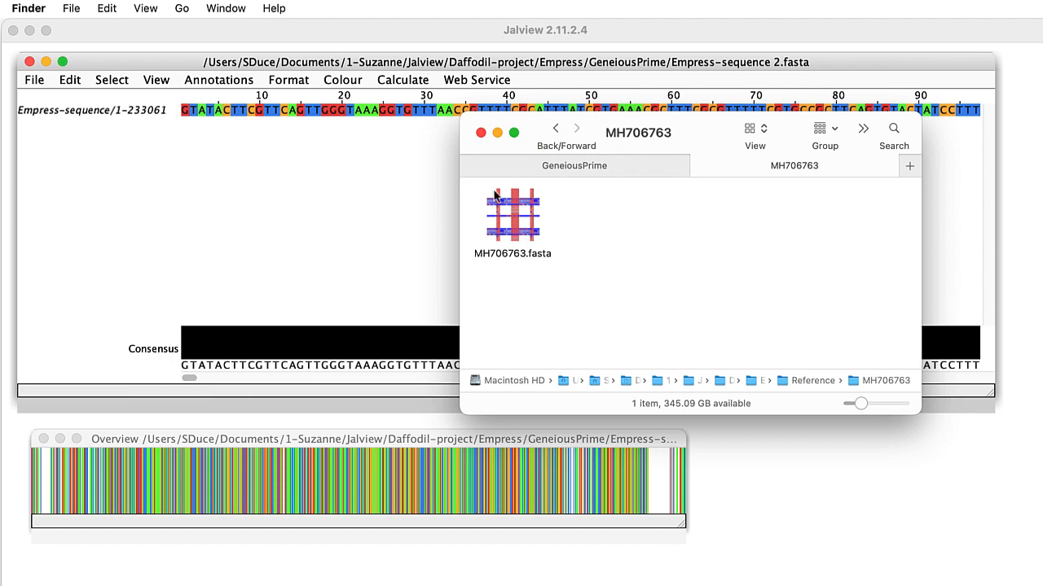
Step: Add MH706763.fasta to the alignment as a second sequence below Empress-sequence
drag(511, 213, 297, 176)
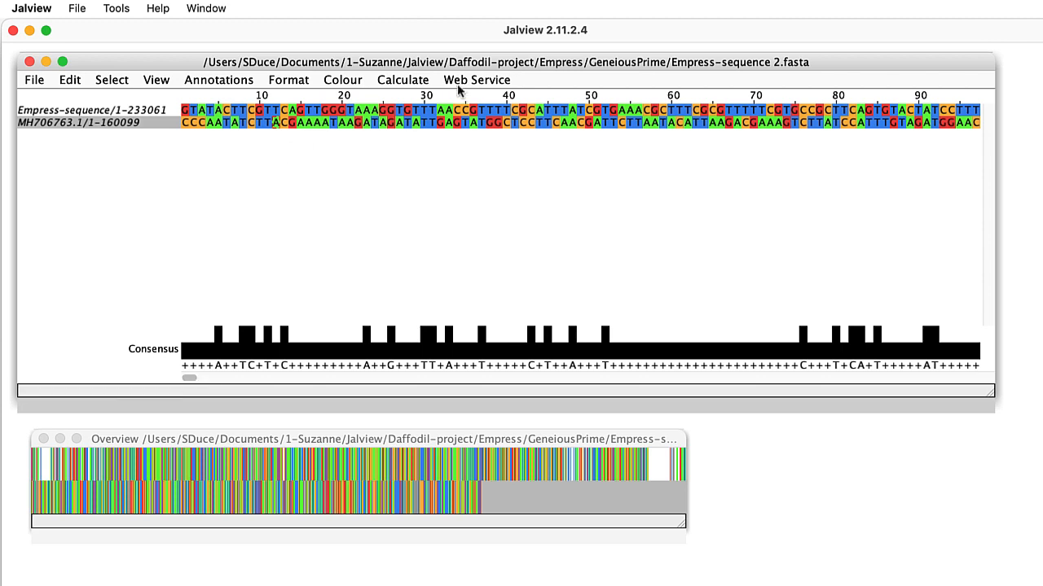
click(476, 80)
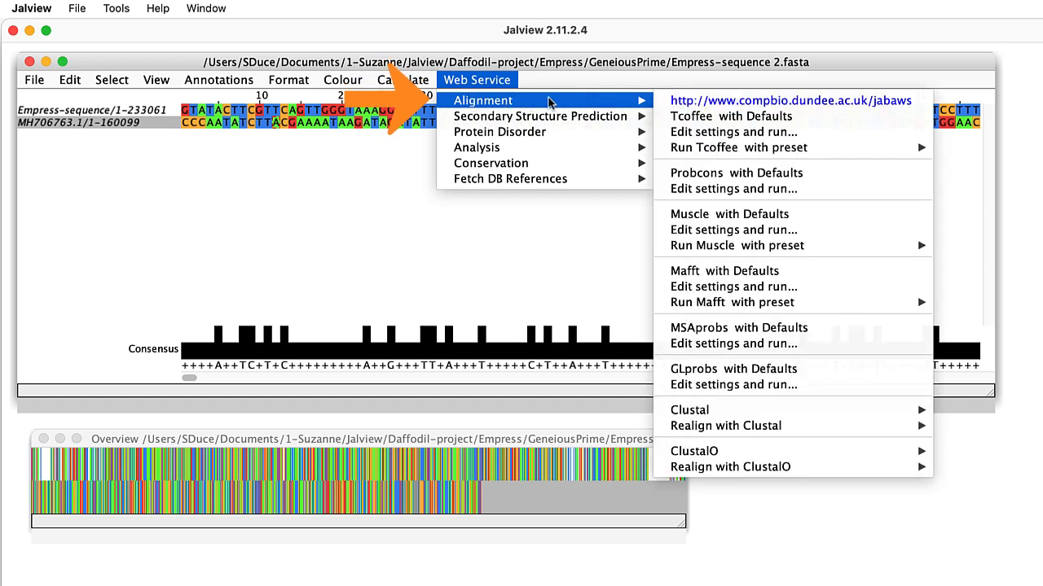
mouse_move(723, 270)
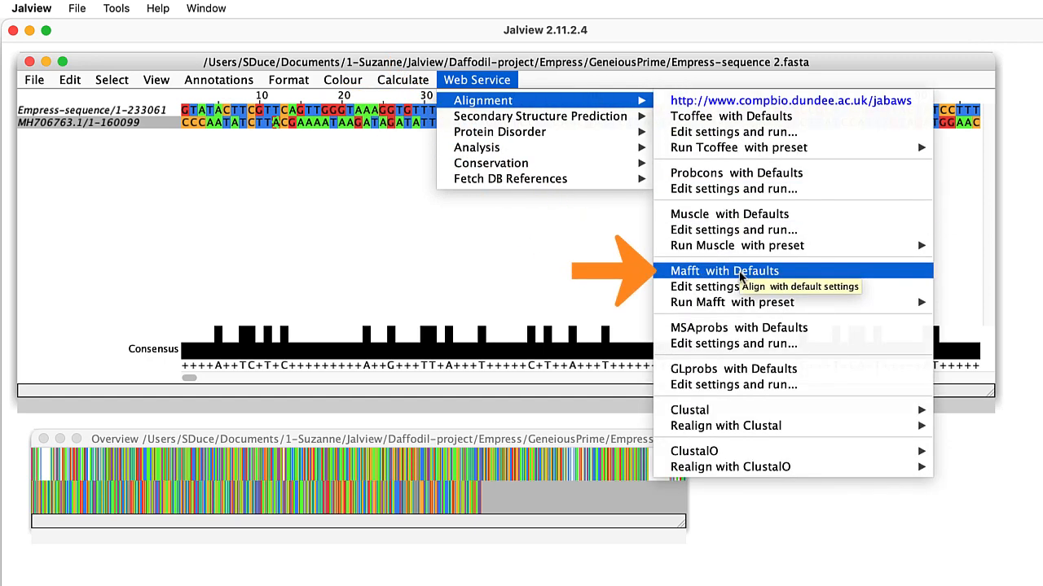
click(723, 271)
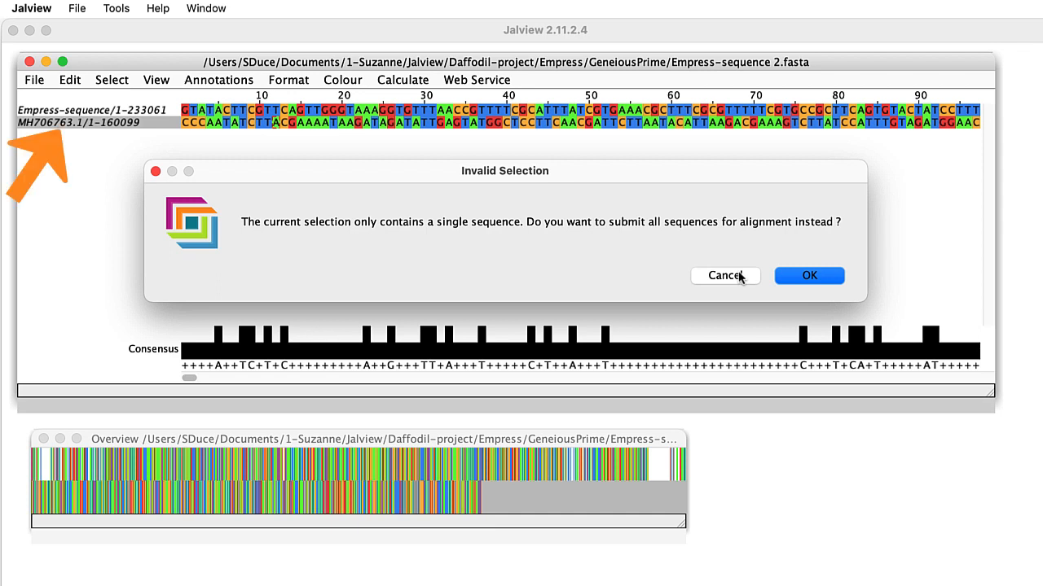
click(808, 275)
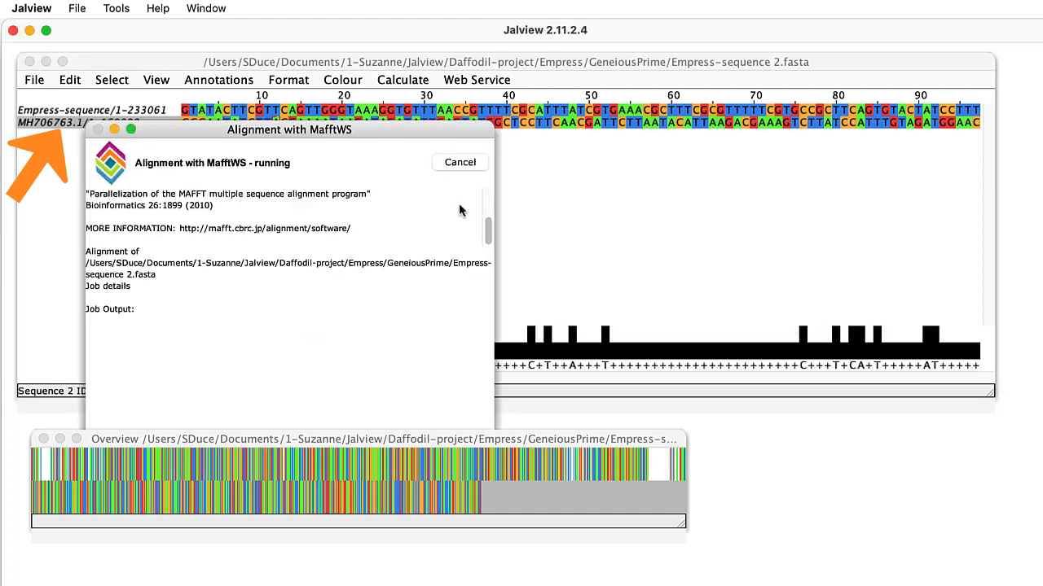
click(459, 163)
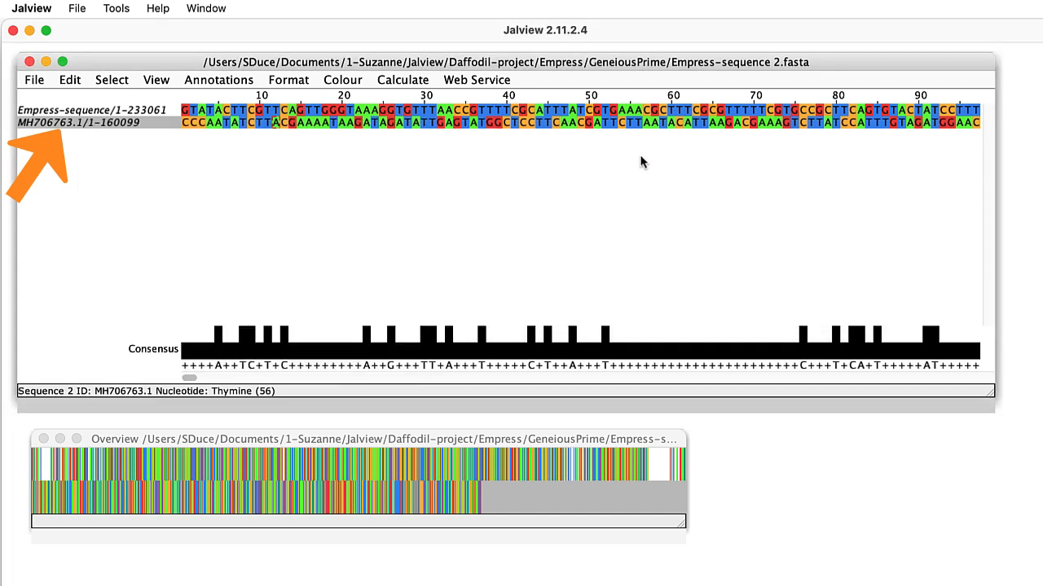
Step: Run a MafftWS alignment with defaults and colour the result by nucleotide
key(Escape)
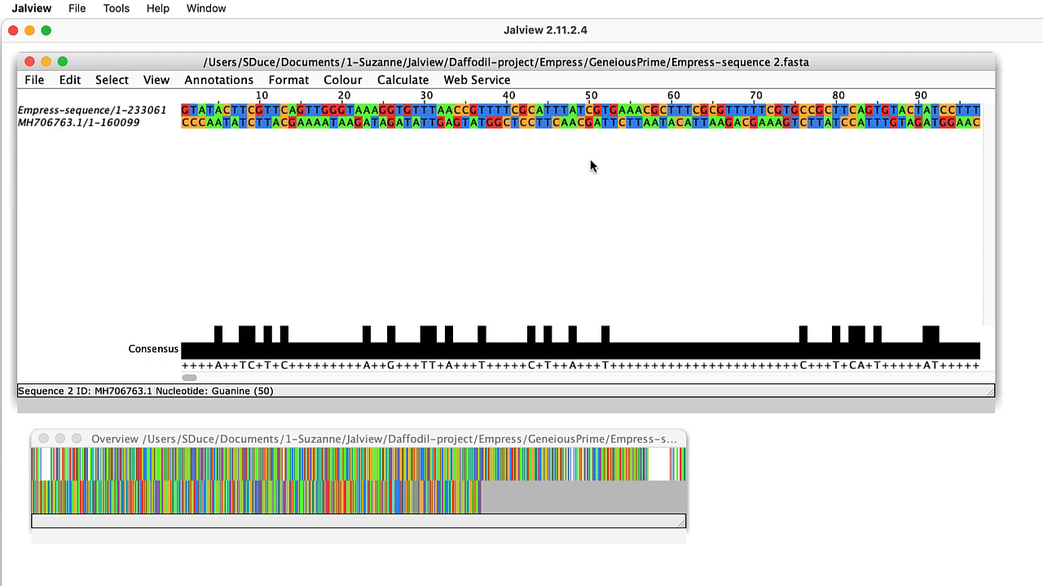
click(475, 79)
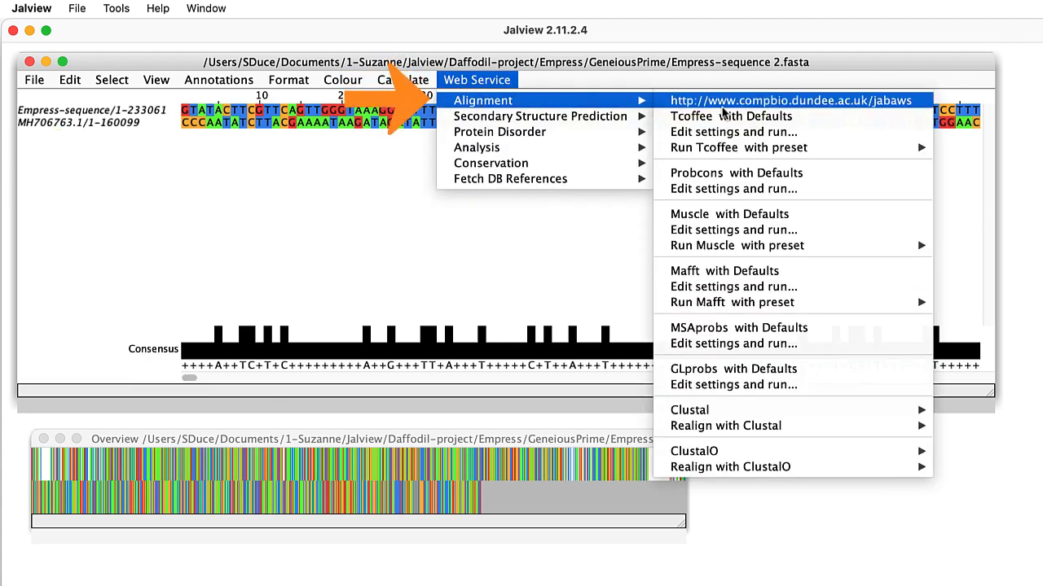
click(723, 270)
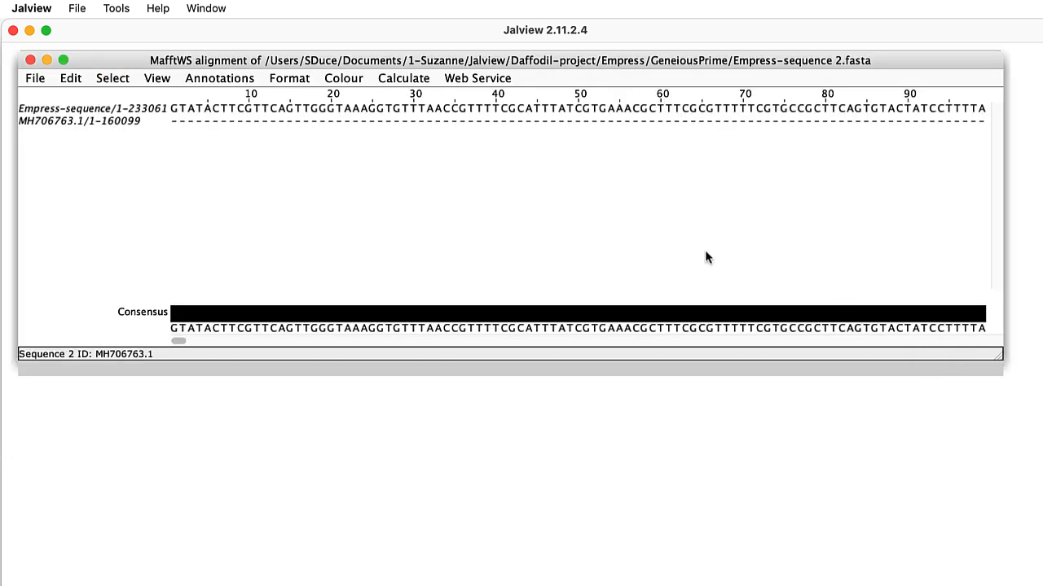
click(342, 78)
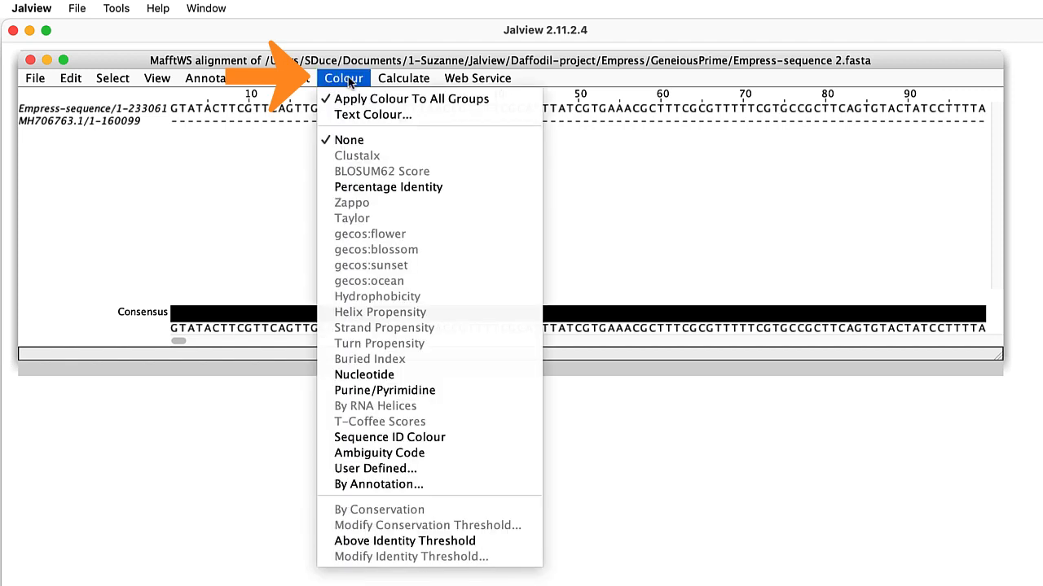
mouse_move(364, 373)
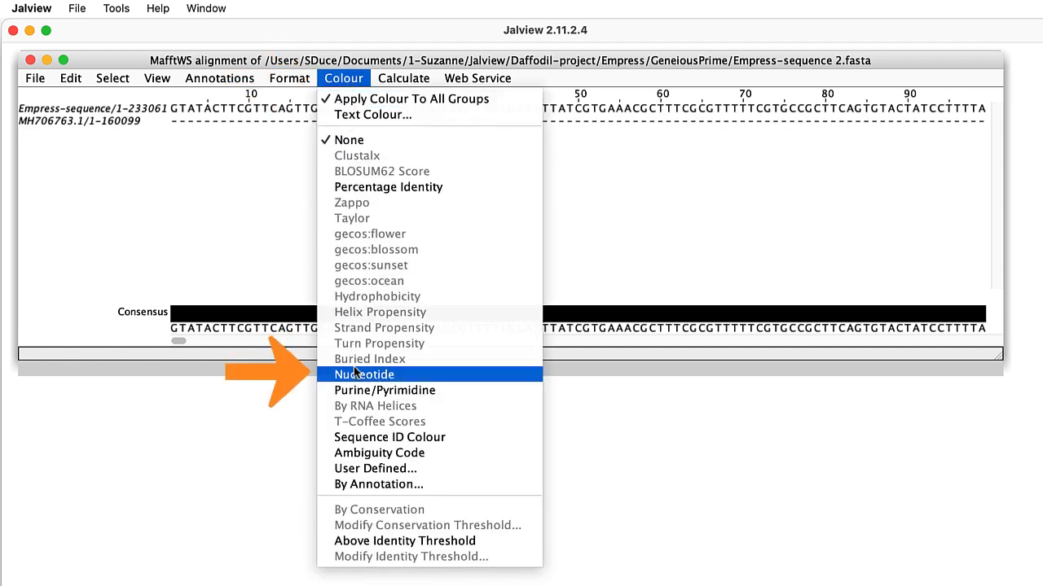
click(364, 373)
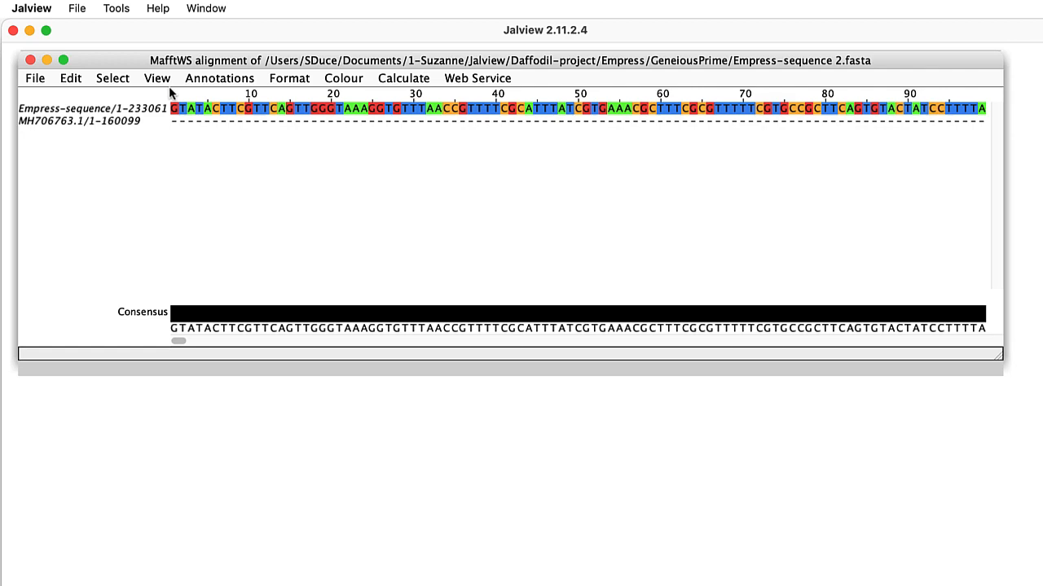
Step: Show an enlarged Overview Window and move to where the MH706763 reference begins
click(156, 78)
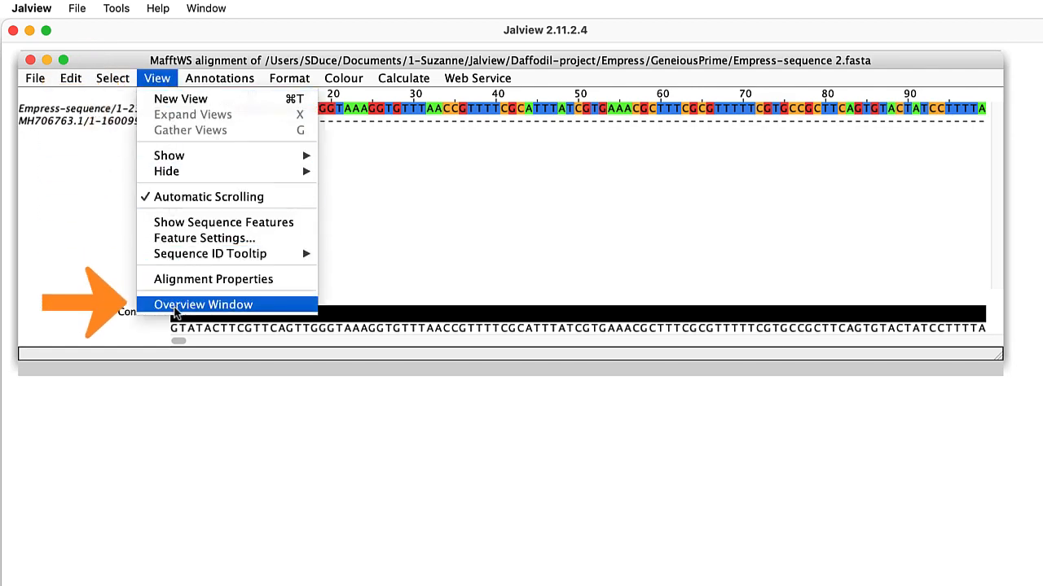
click(202, 305)
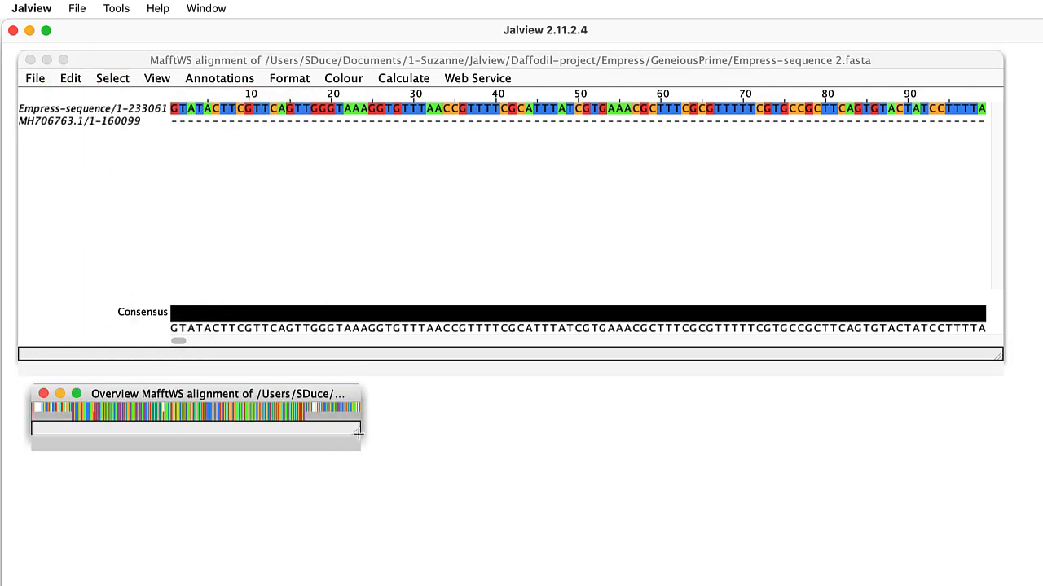
drag(357, 434, 730, 538)
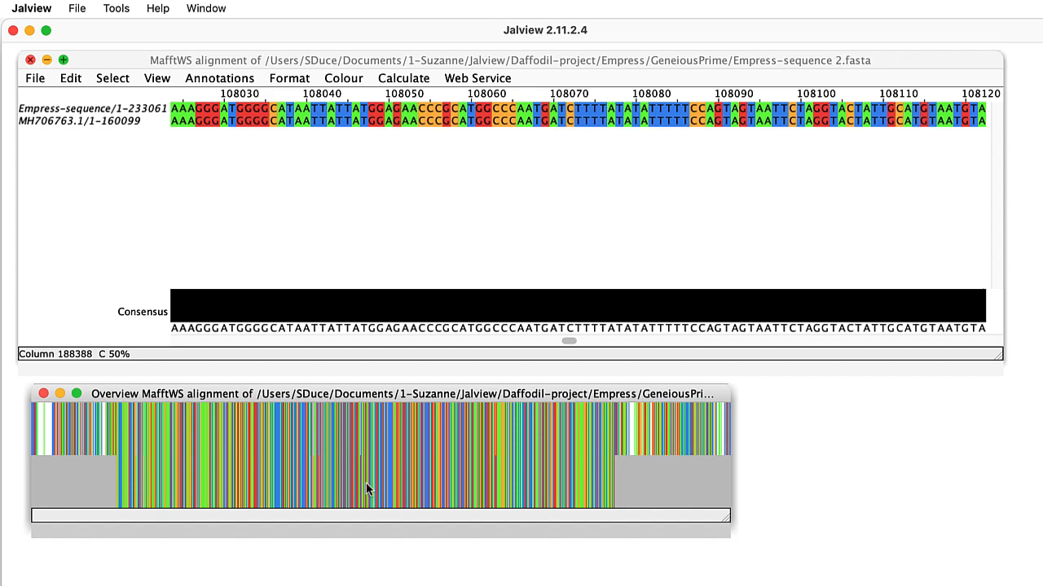
drag(567, 342, 280, 342)
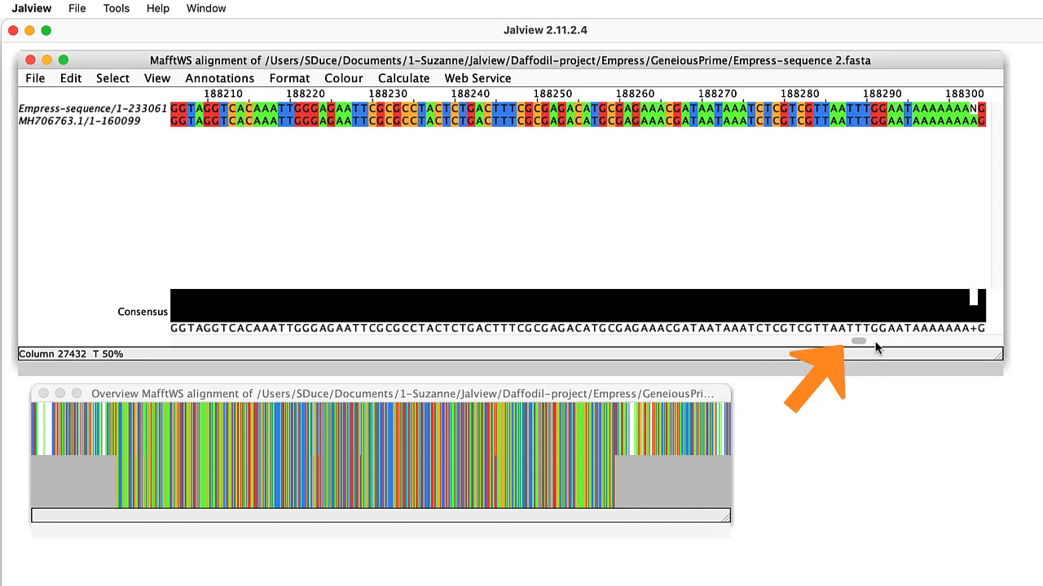
scroll(right, 3)
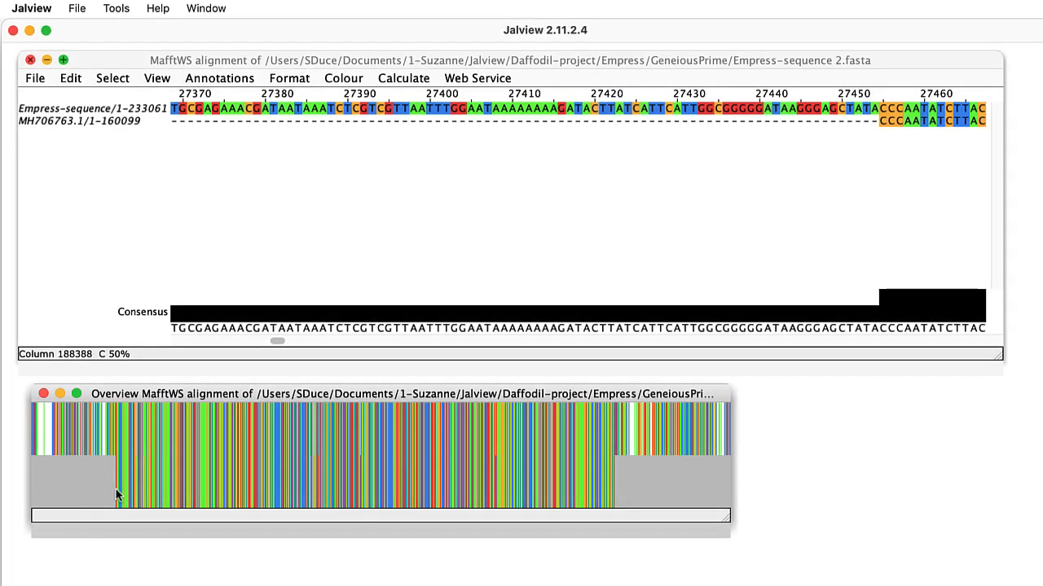
mouse_move(119, 495)
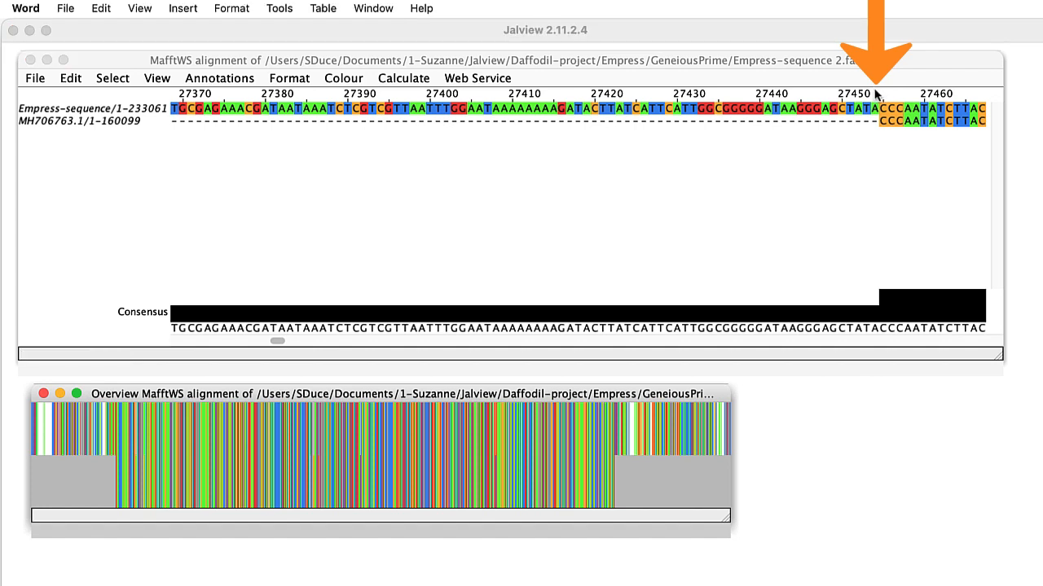
Step: Delete the Empress-sequence bases before the reference start, so it begins at base 27455
key(shift)
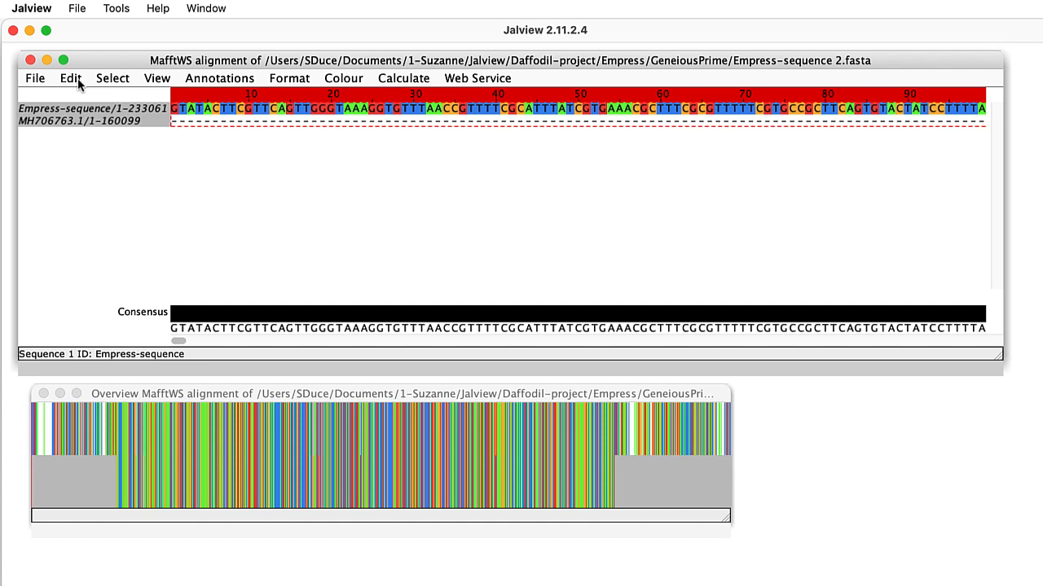
click(70, 78)
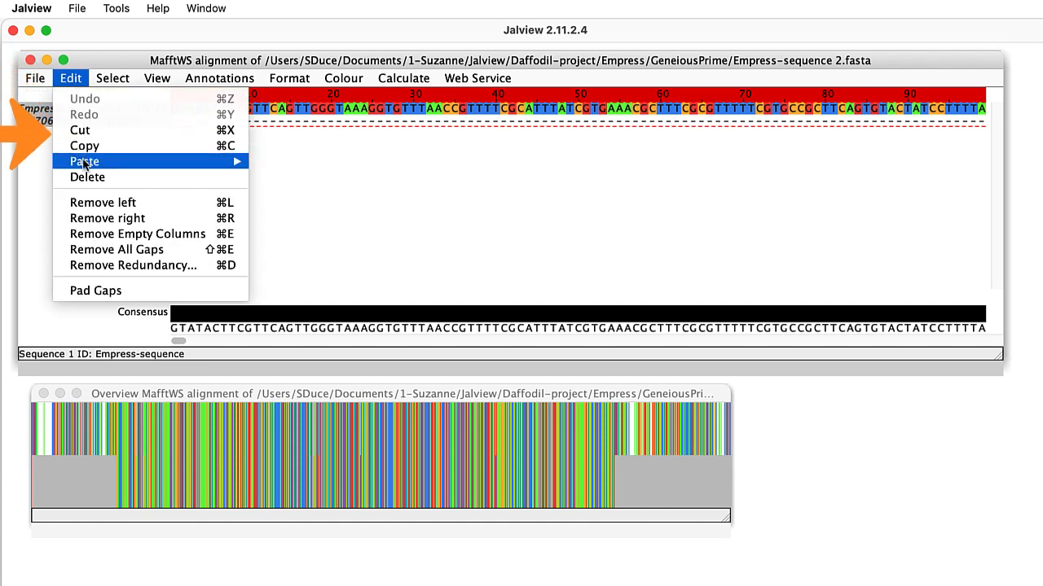
mouse_move(86, 176)
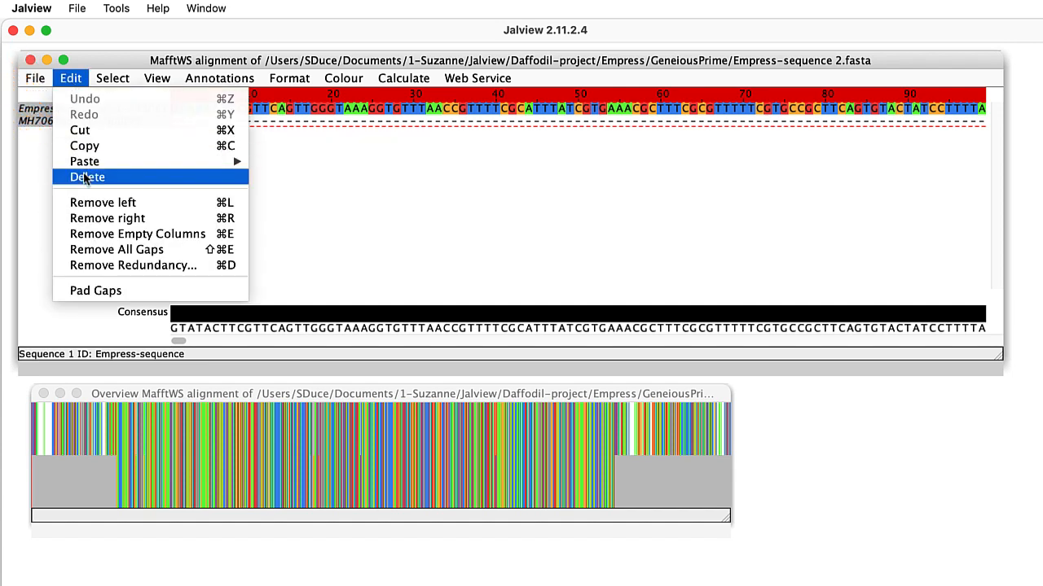
click(86, 176)
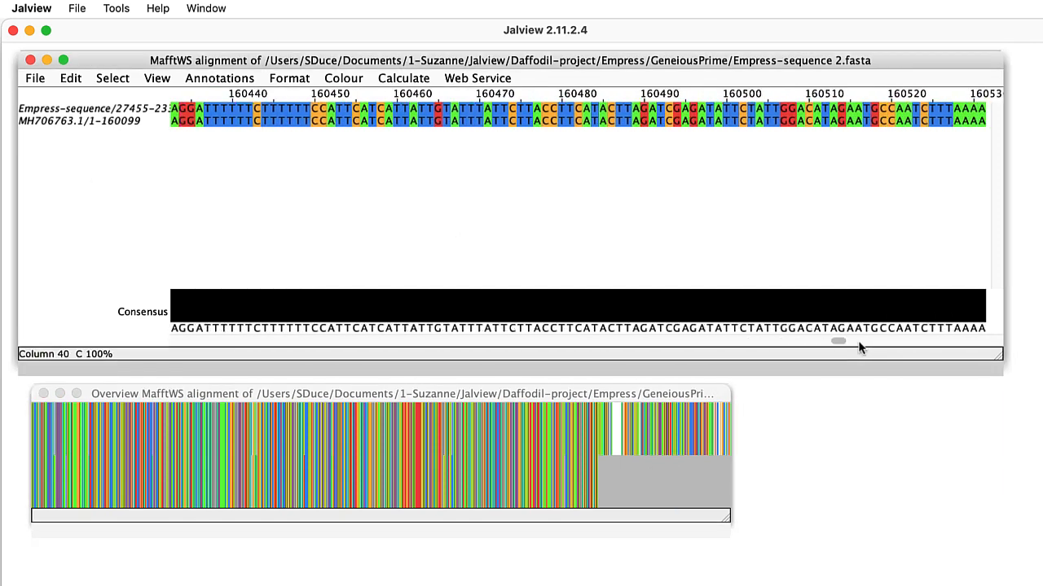
Step: Delete the Empress-sequence bases extending past the end of MH706763
scroll(right, 3)
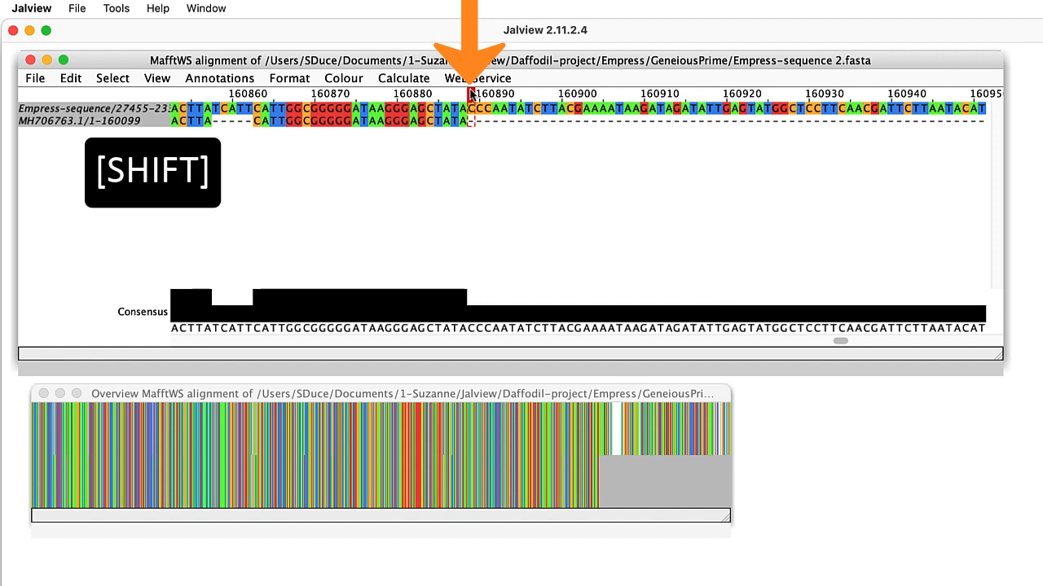
mouse_move(841, 337)
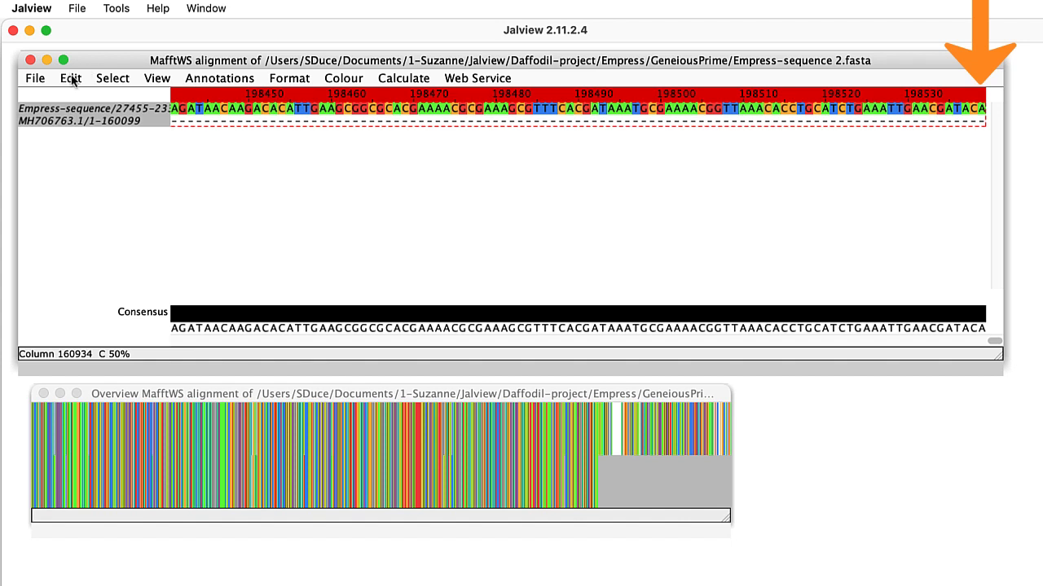
click(70, 79)
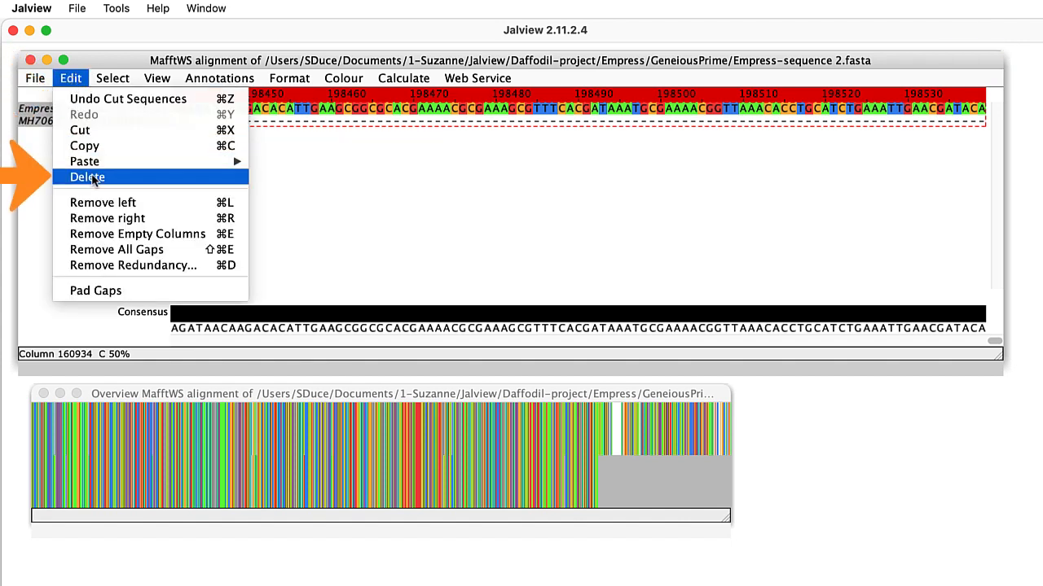
key(Escape)
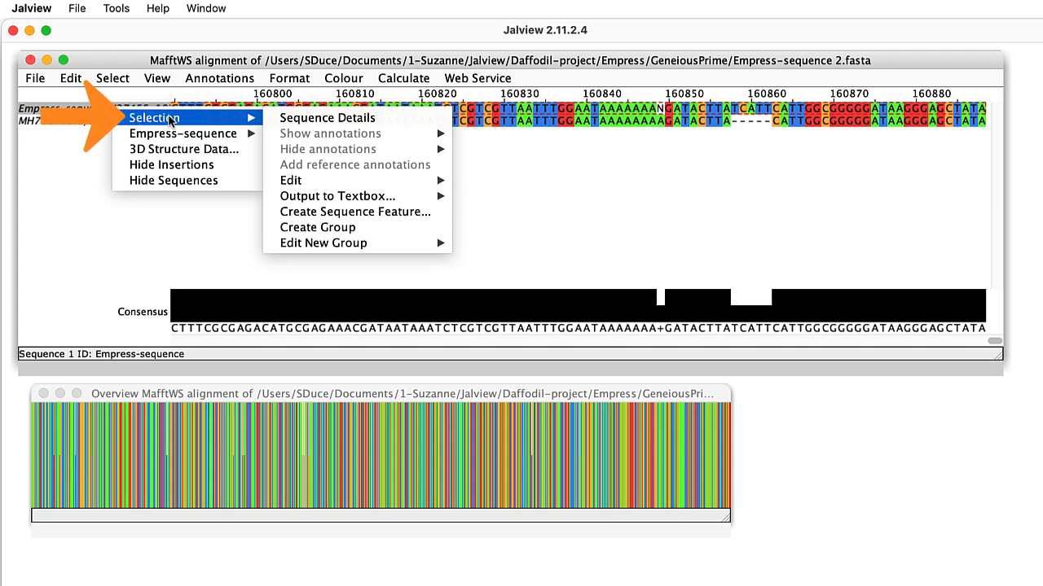
mouse_move(336, 196)
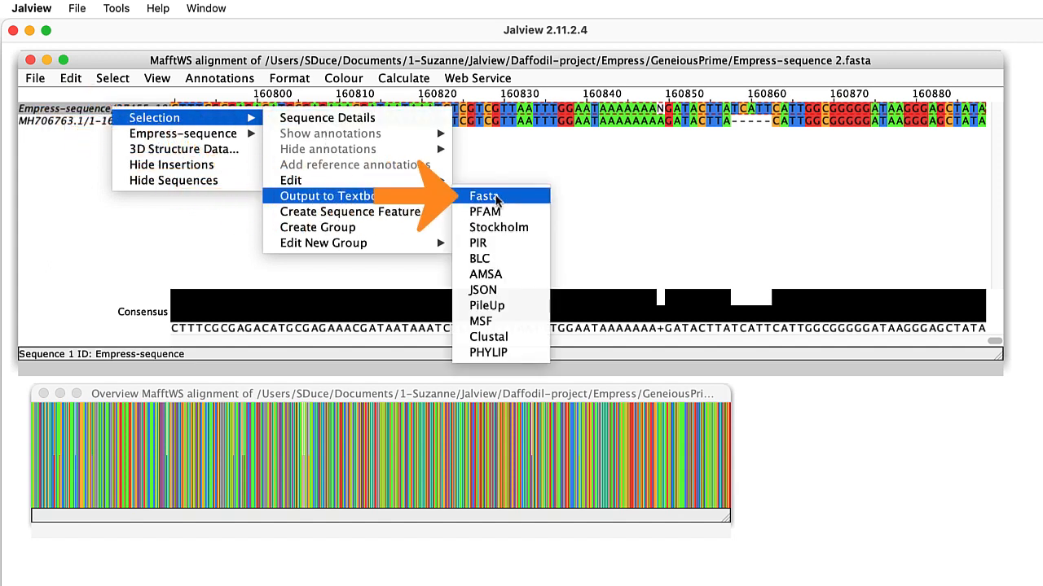
Step: Output the trimmed Empress sequence as FASTA text and review it, headed 'Daffodil chloroplast genome'
click(482, 195)
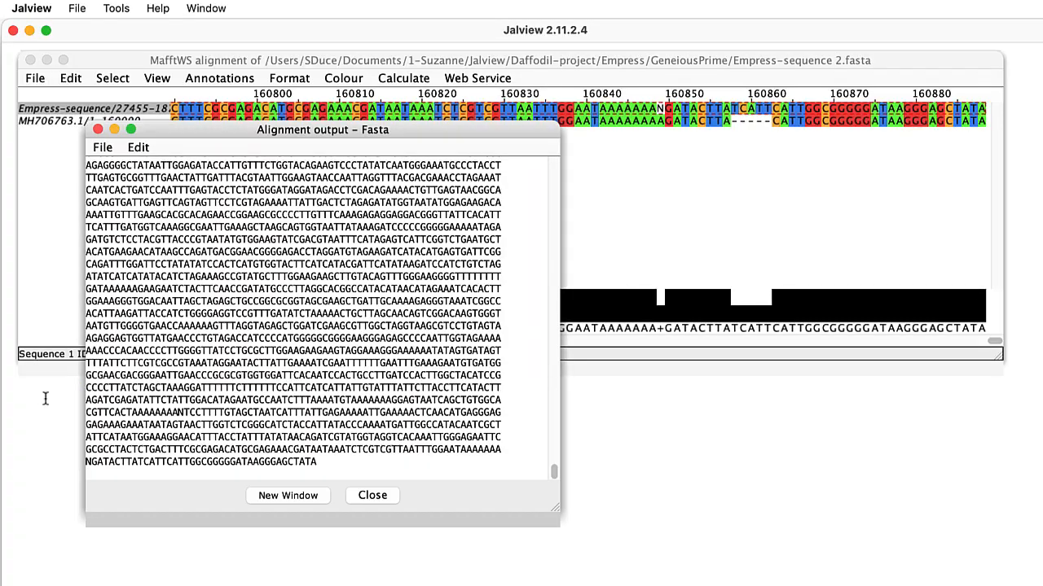
scroll(down, 3)
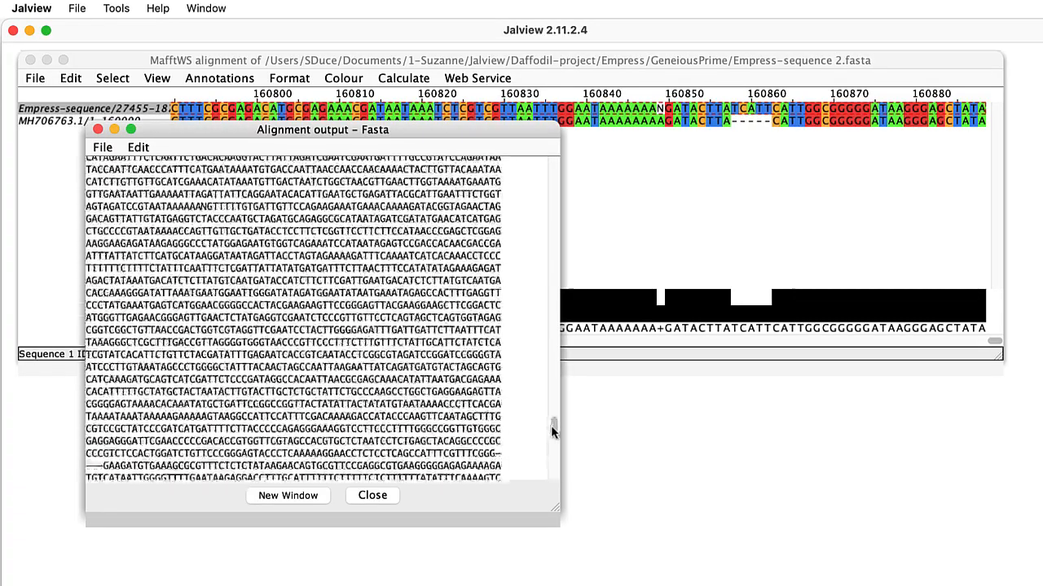
scroll(up, 3)
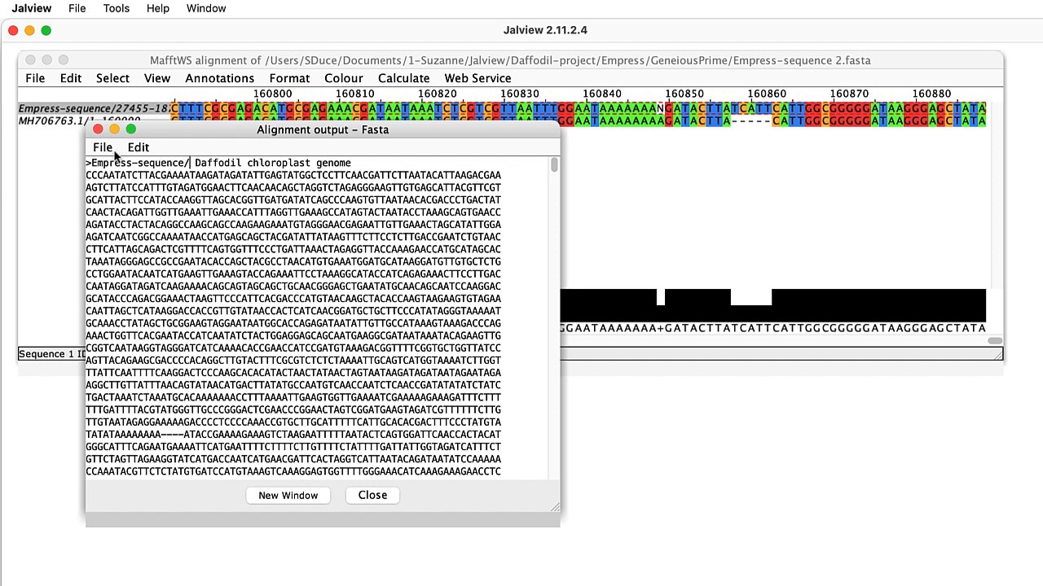
Step: Save the FASTA text as Empress-Seq-Sept2022 in the EmpressSept2022 folder and close the output window
click(103, 147)
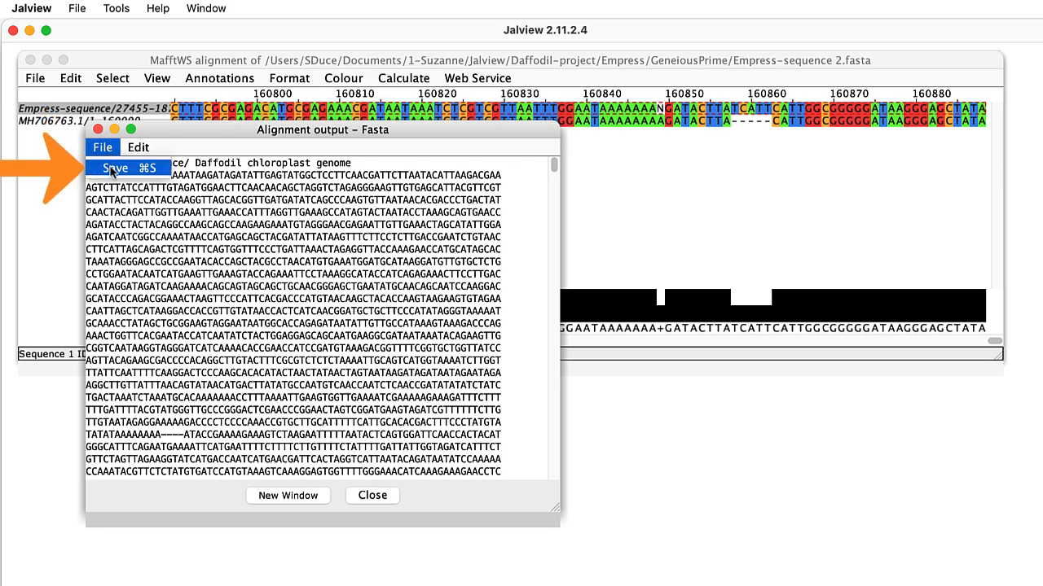
click(114, 168)
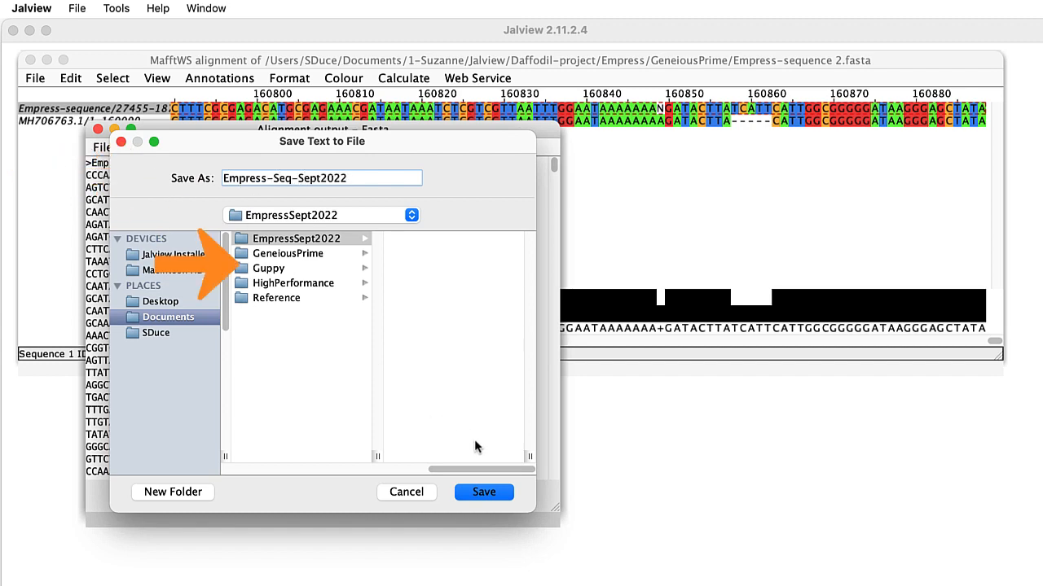
click(483, 492)
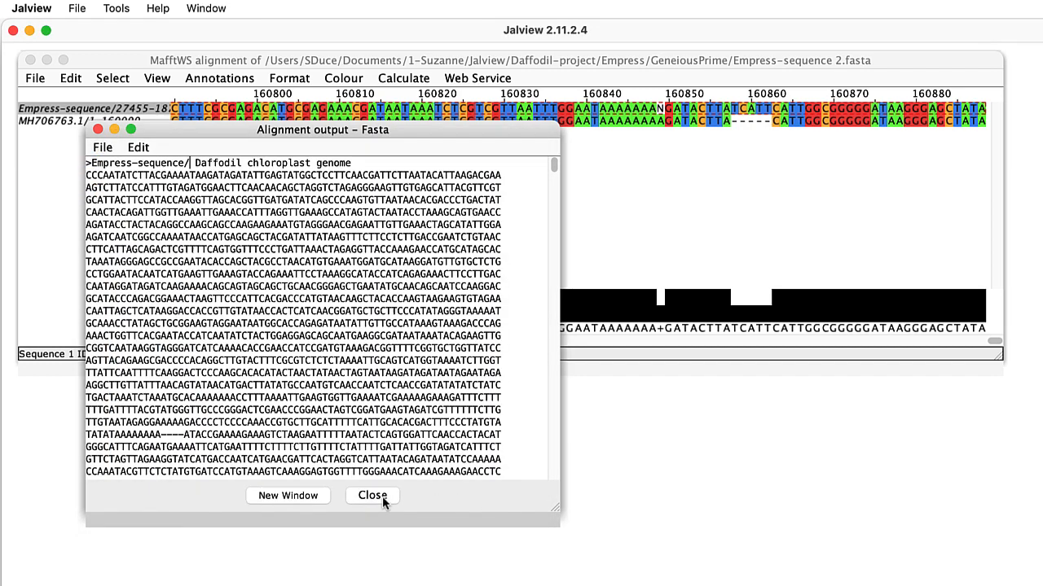
click(371, 496)
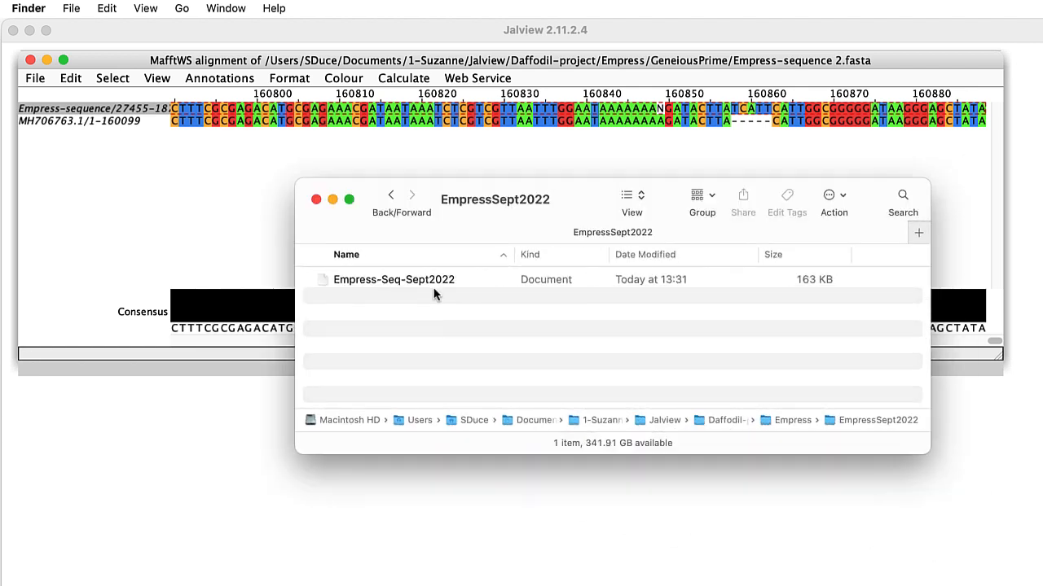
Step: Rename the saved file to Empress-Seq-Sept2022.fa and drag it onto the Jalview alignment
click(394, 279)
text(.fa)
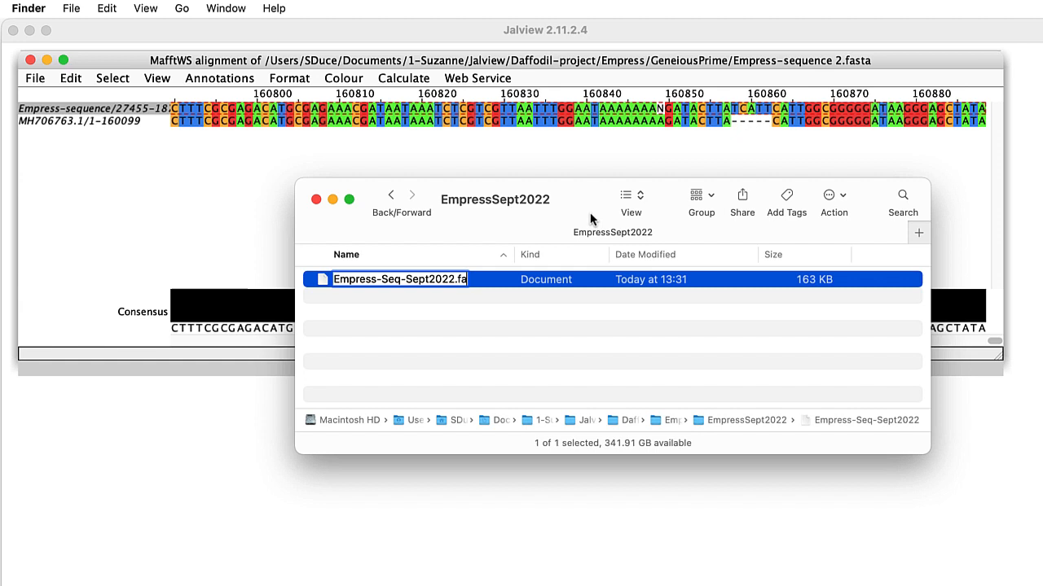
key(Return)
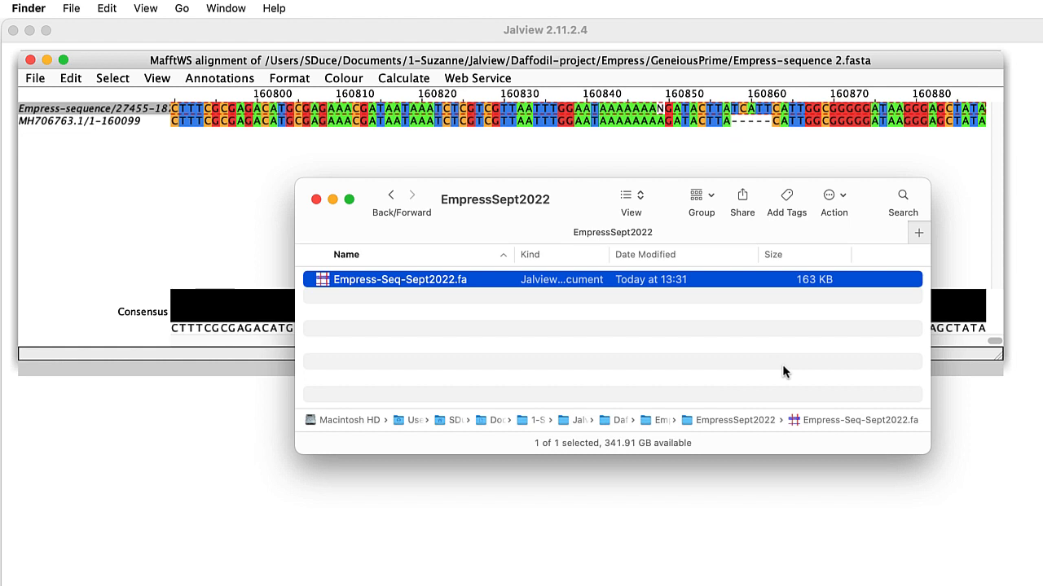
mouse_move(417, 294)
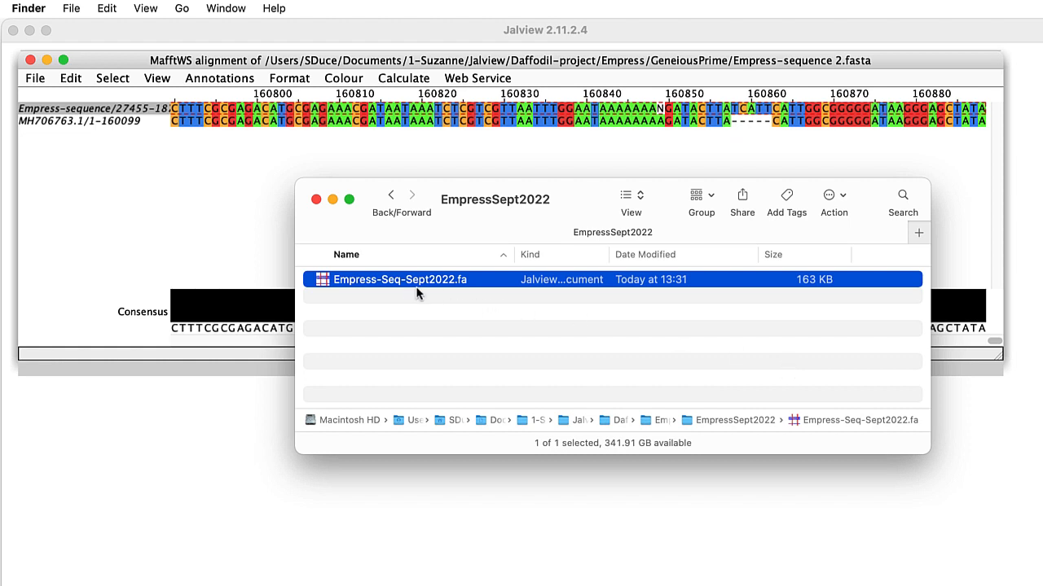
drag(401, 279, 104, 151)
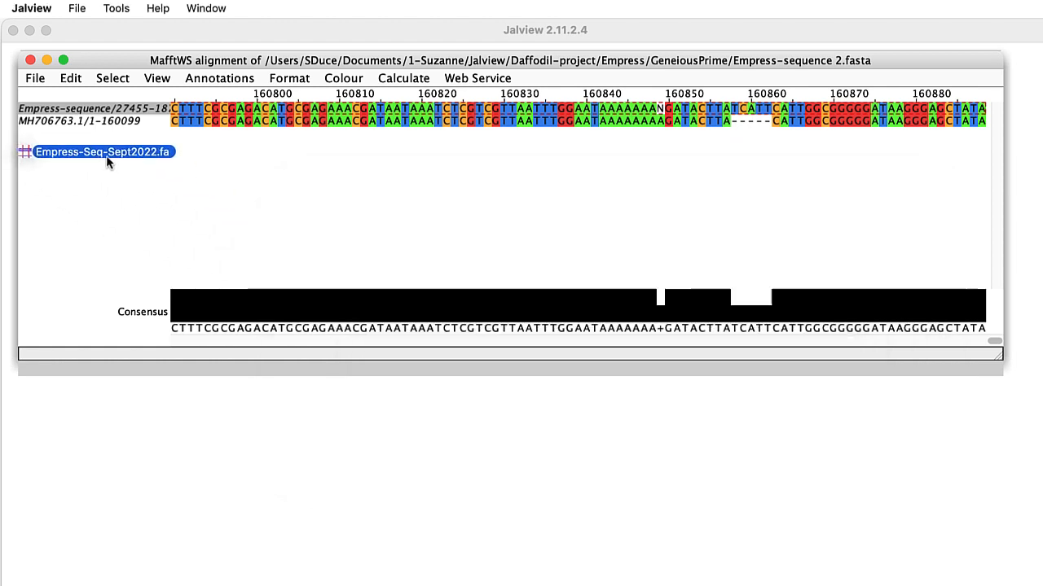